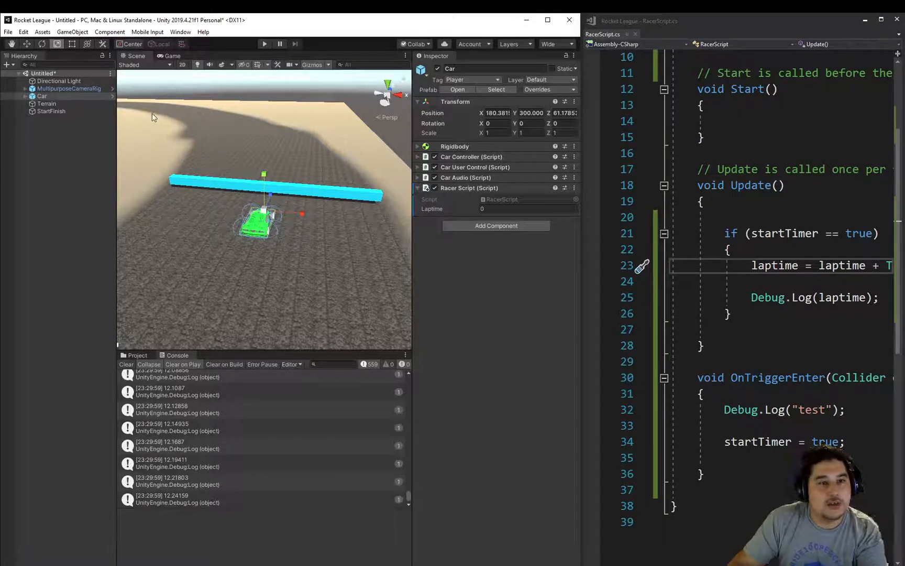
{"action": "mouse_move", "coordinate": [154, 89]}
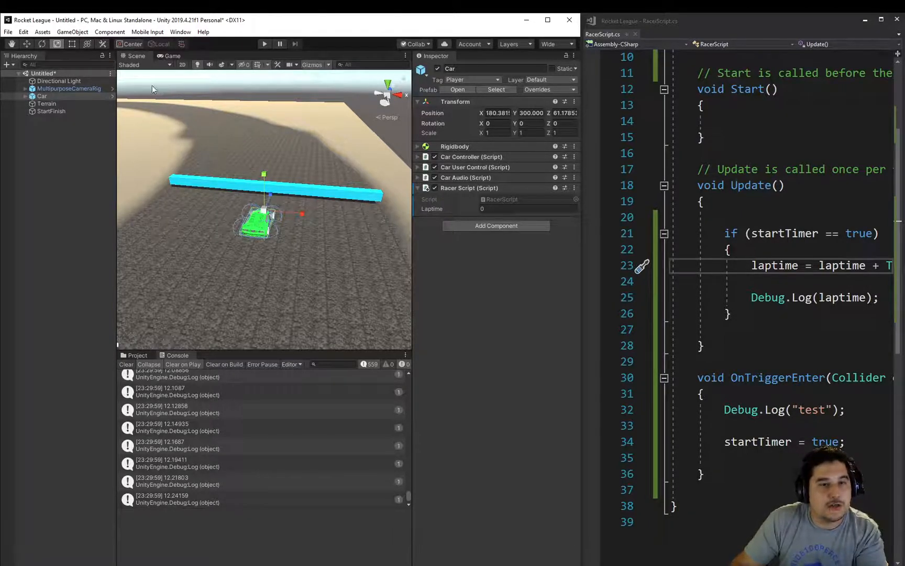
Step: Create a UI Text object via GameObject > UI > Text and name it Laptime
{"action": "left_click", "coordinate": [72, 32]}
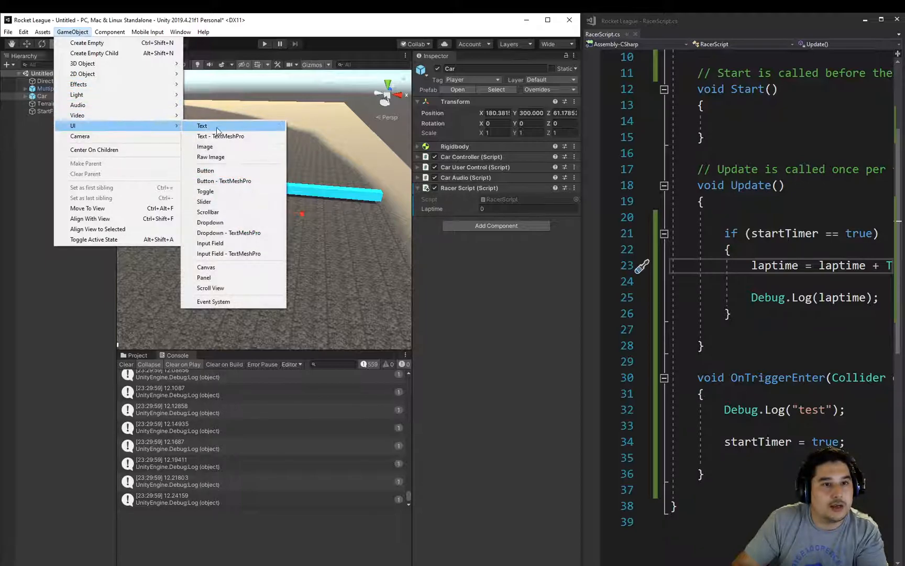
{"action": "left_click", "coordinate": [202, 125]}
{"action": "type", "text": "Laptime"}
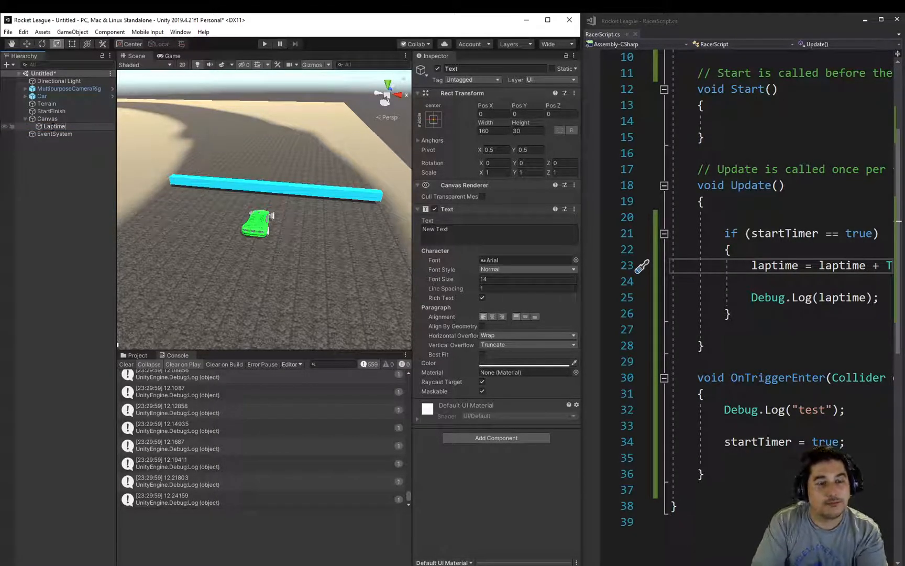
{"action": "left_click", "coordinate": [55, 125]}
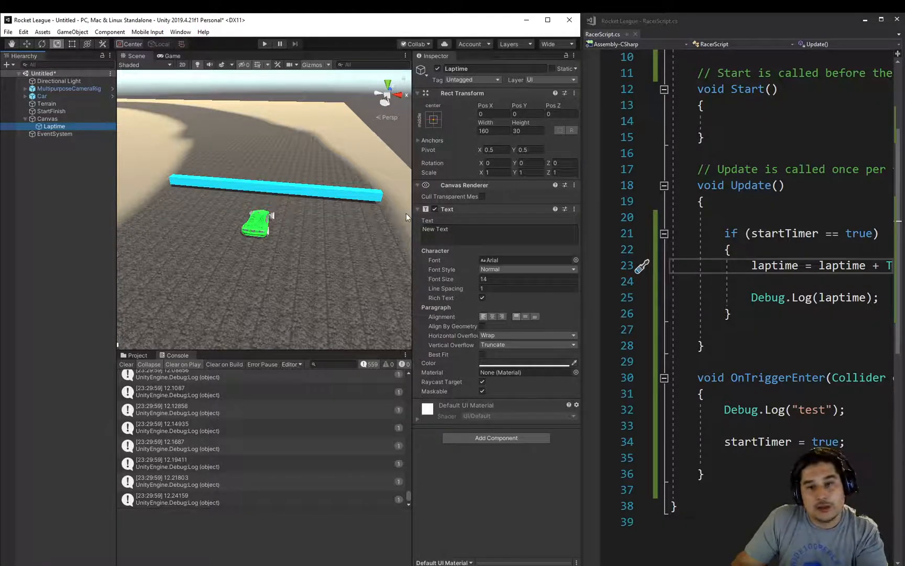
Step: Set the Laptime text content to 'Time: 2.50' and view it in the Game view
{"action": "double_click", "coordinate": [442, 229]}
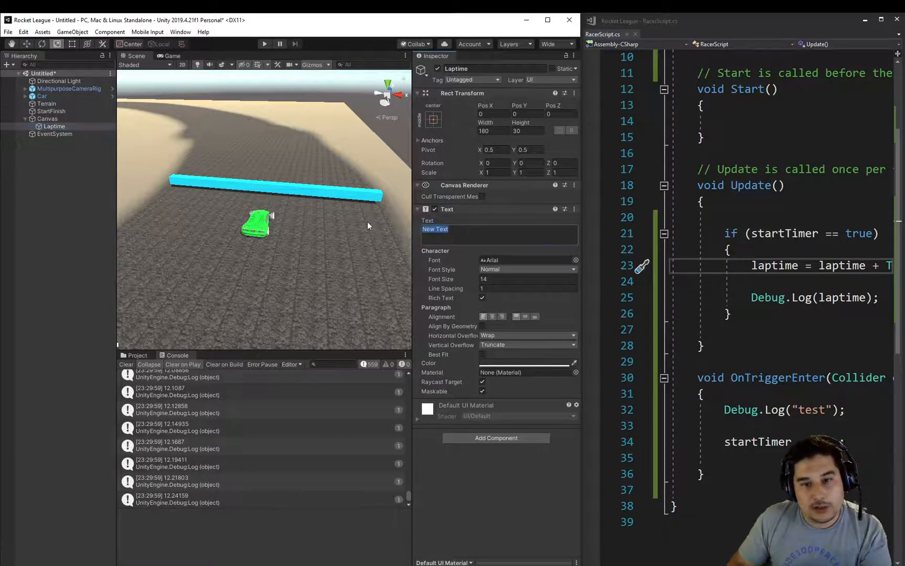
{"action": "type", "text": "Time:"}
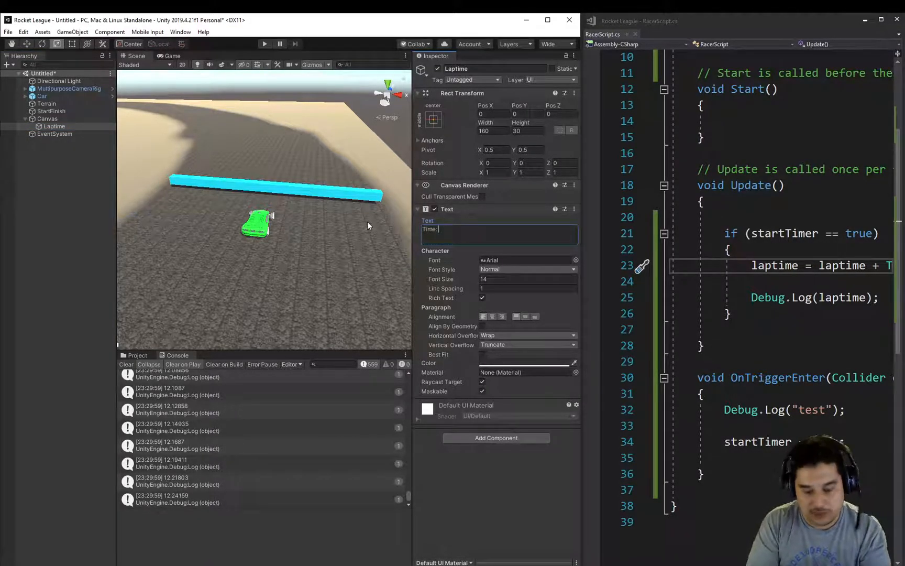
{"action": "type", "text": "2"}
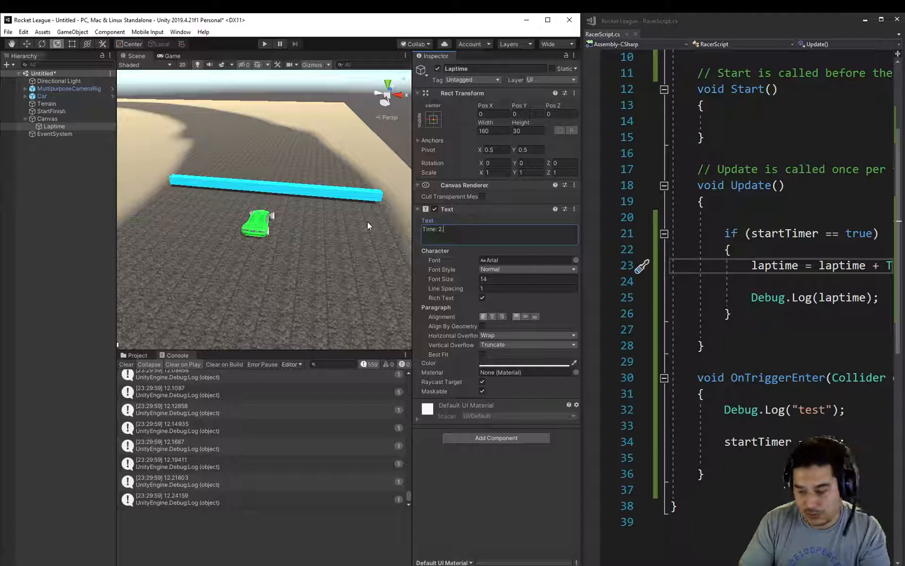
{"action": "type", "text": "50"}
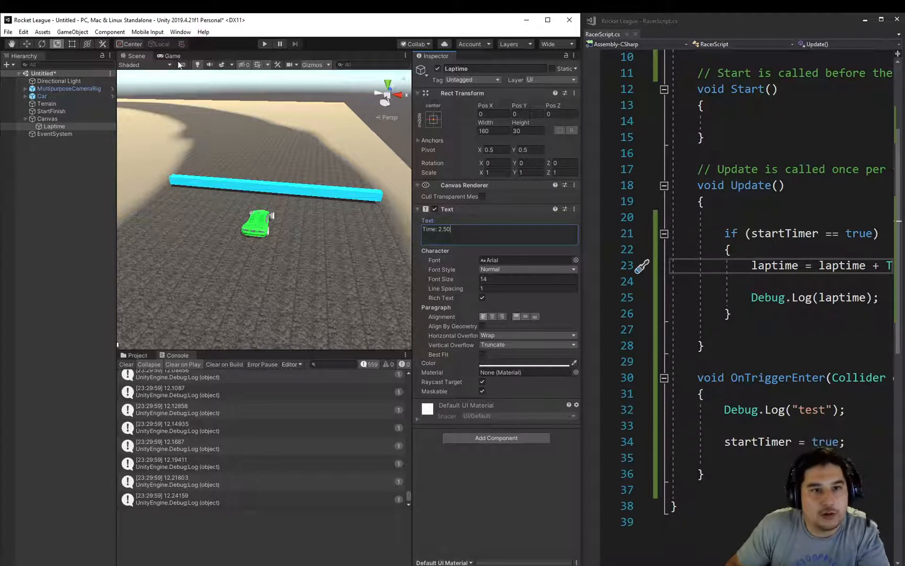
{"action": "left_click", "coordinate": [170, 56]}
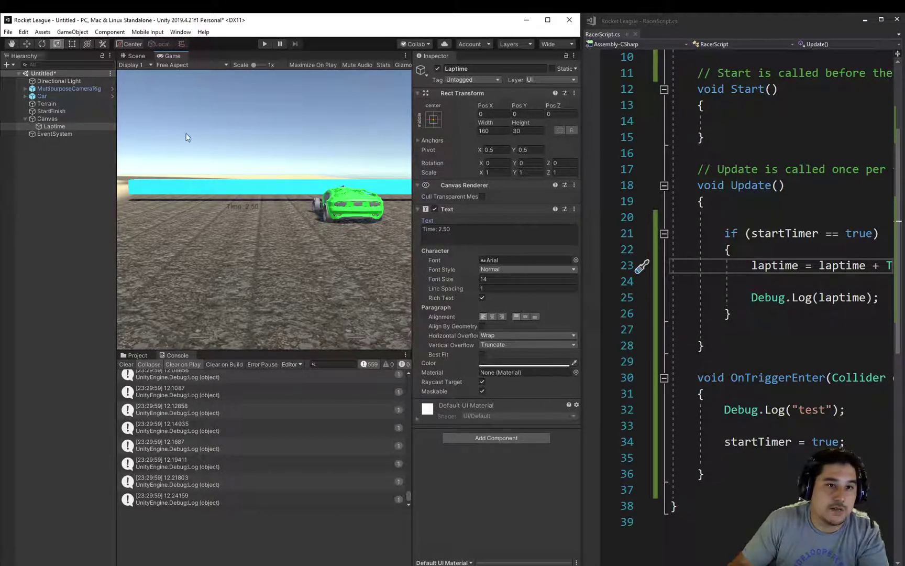
Step: Pick the top-left Rect Transform anchor preset so the Laptime text sits in the corner
{"action": "left_click", "coordinate": [433, 120]}
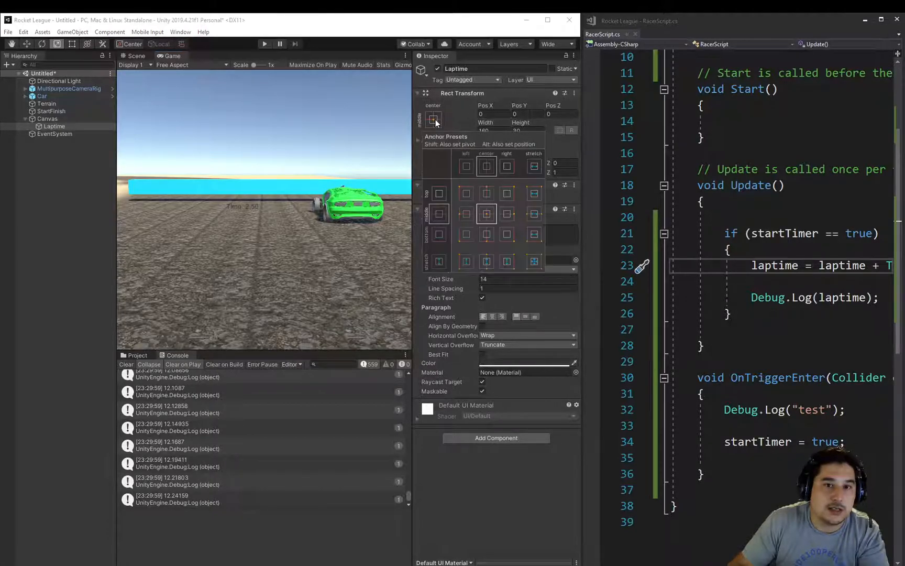
{"action": "mouse_move", "coordinate": [458, 113]}
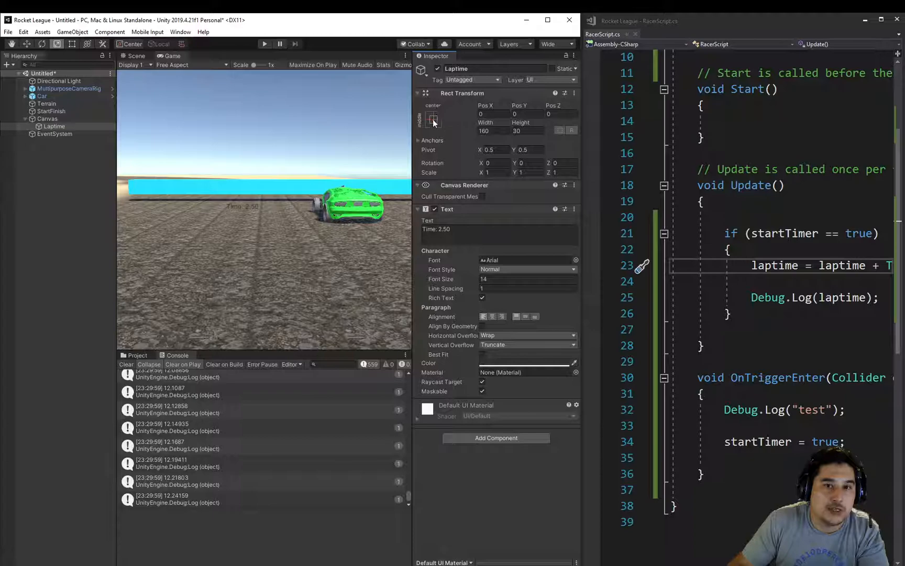
{"action": "left_click", "coordinate": [433, 120]}
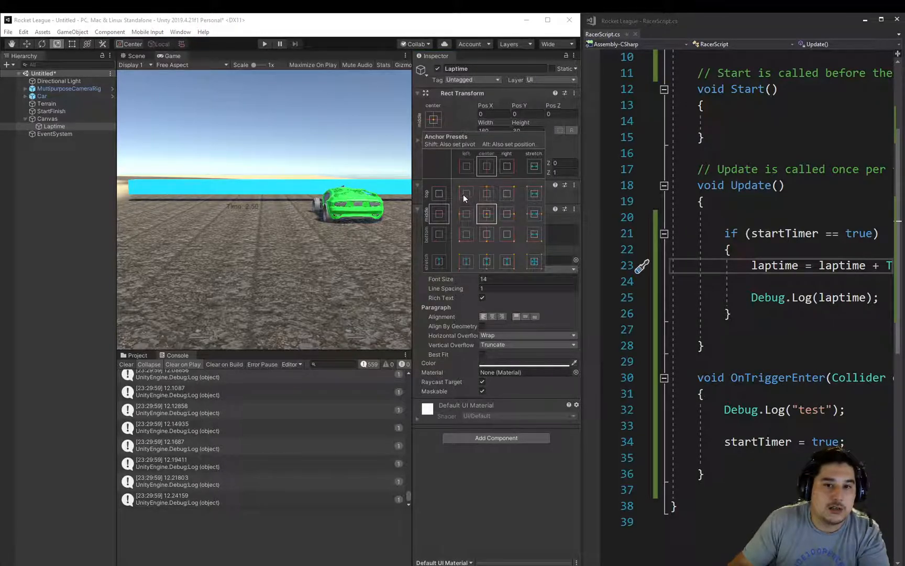
{"action": "left_click", "coordinate": [465, 194]}
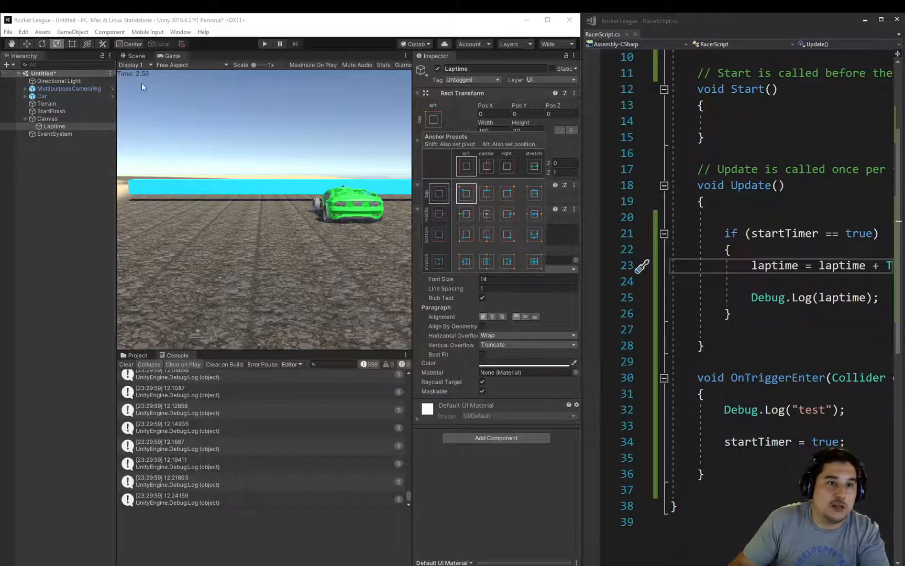
{"action": "left_click", "coordinate": [466, 193]}
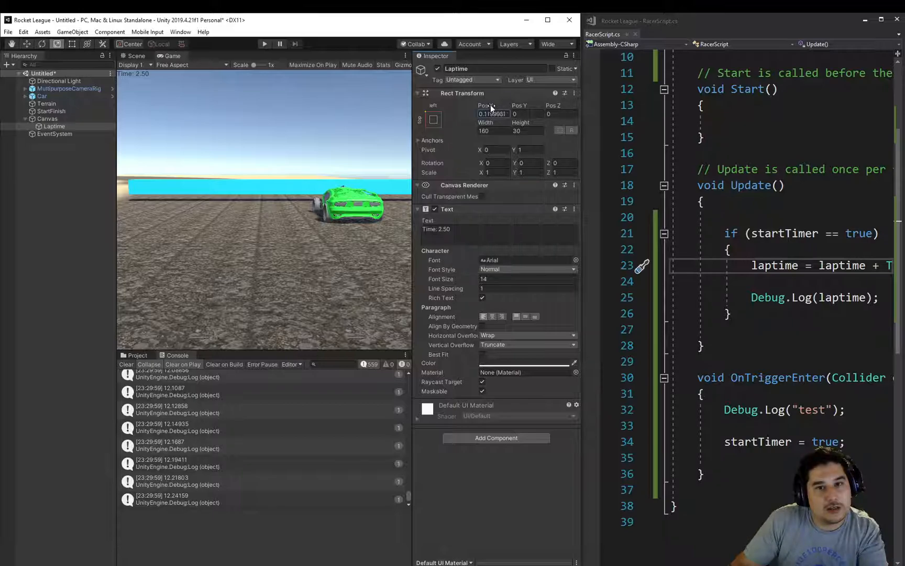
Step: Offset the Laptime position (Pos 6.53) with font size 25, then select the Car object
{"action": "type", "text": "6.53"}
{"action": "left_click", "coordinate": [528, 278]}
{"action": "type", "text": "25"}
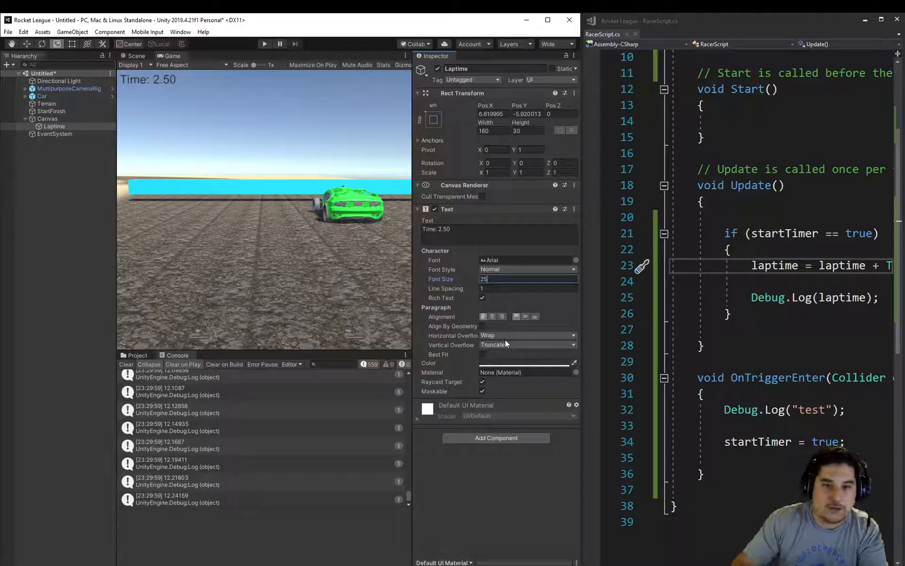
{"action": "mouse_move", "coordinate": [176, 95]}
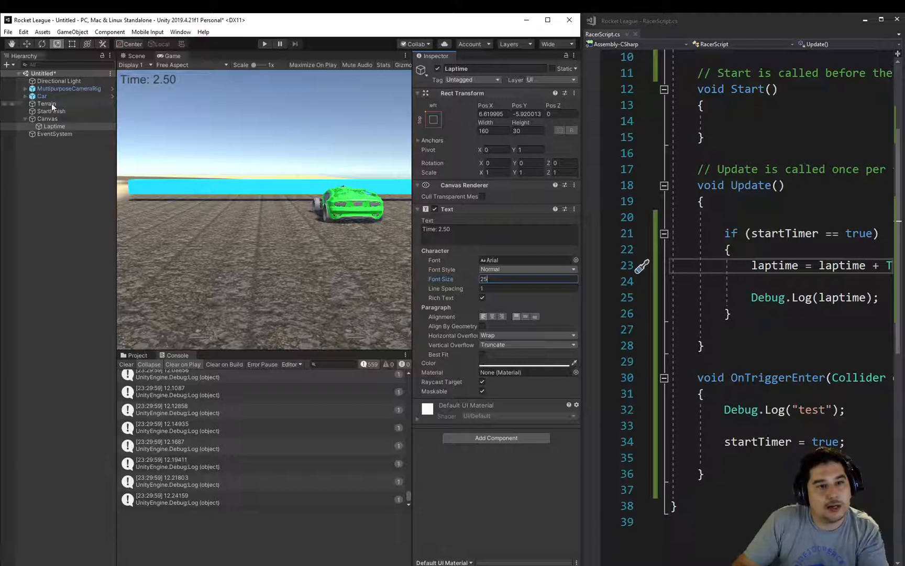
{"action": "left_click", "coordinate": [41, 96]}
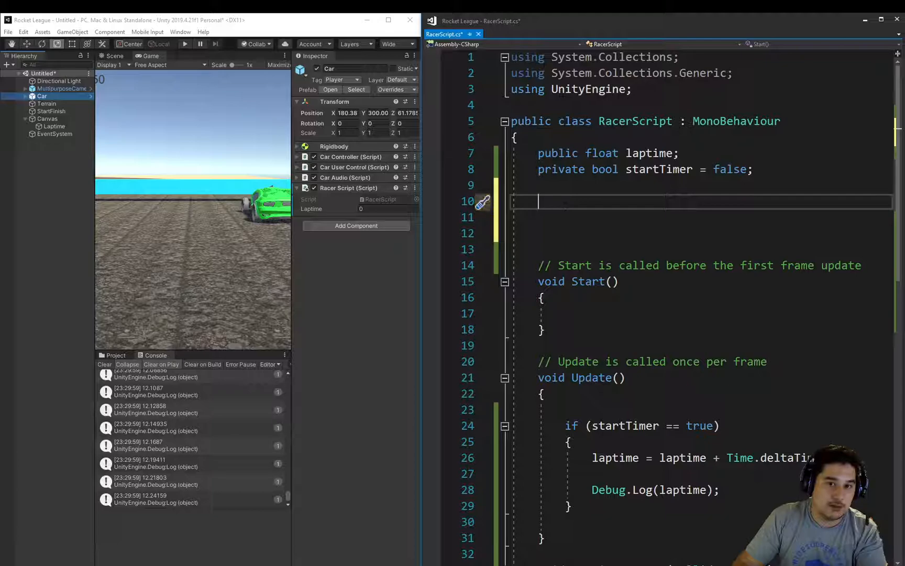
{"action": "mouse_move", "coordinate": [145, 136]}
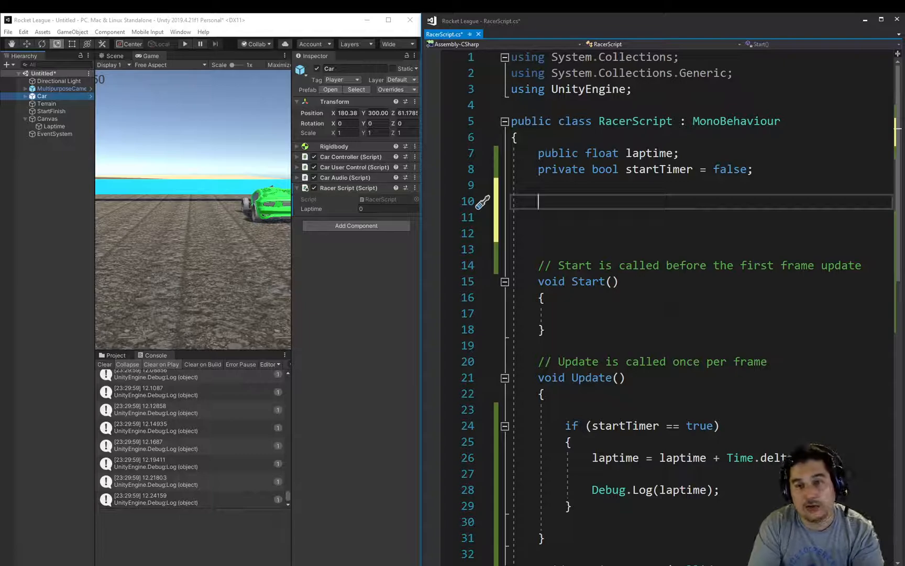
Step: Declare 'public UnityEngine.UI.Text Ltime;' as a field in RacerScript
{"action": "type", "text": "public"}
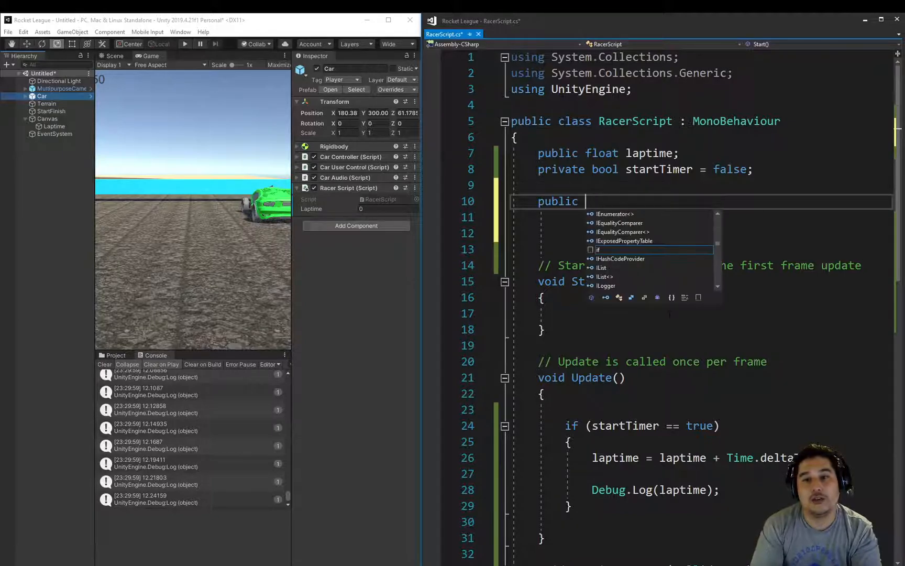
{"action": "type", "text": "U"}
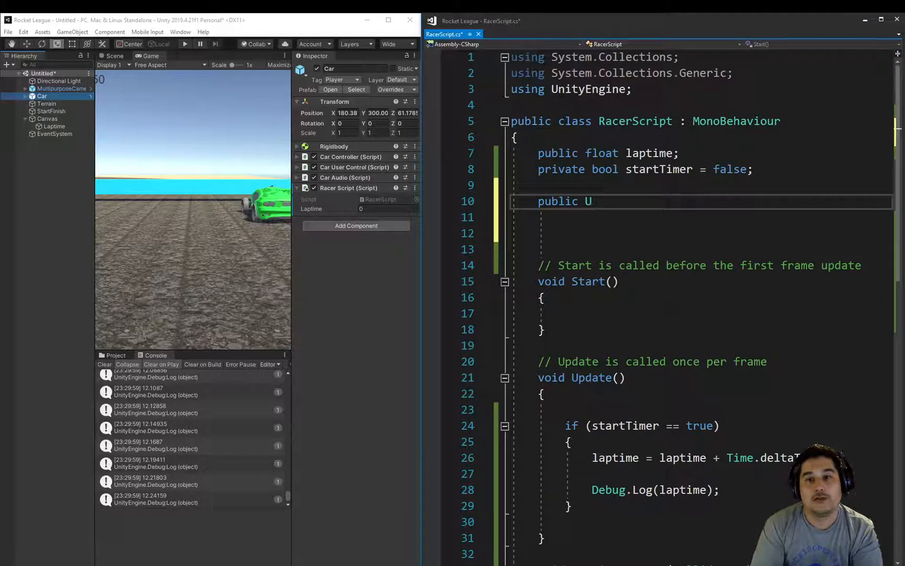
{"action": "type", "text": "nityEngine"}
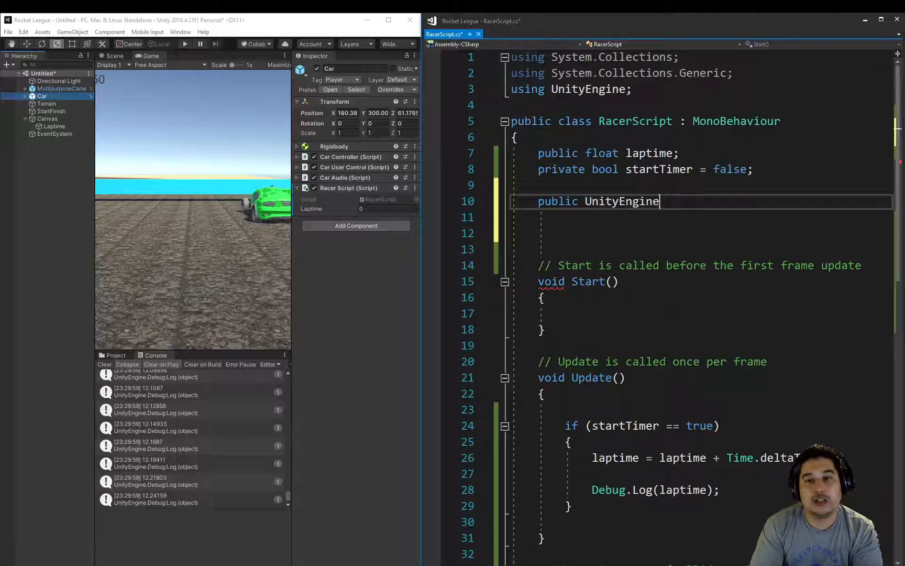
{"action": "type", "text": ".UI.Text"}
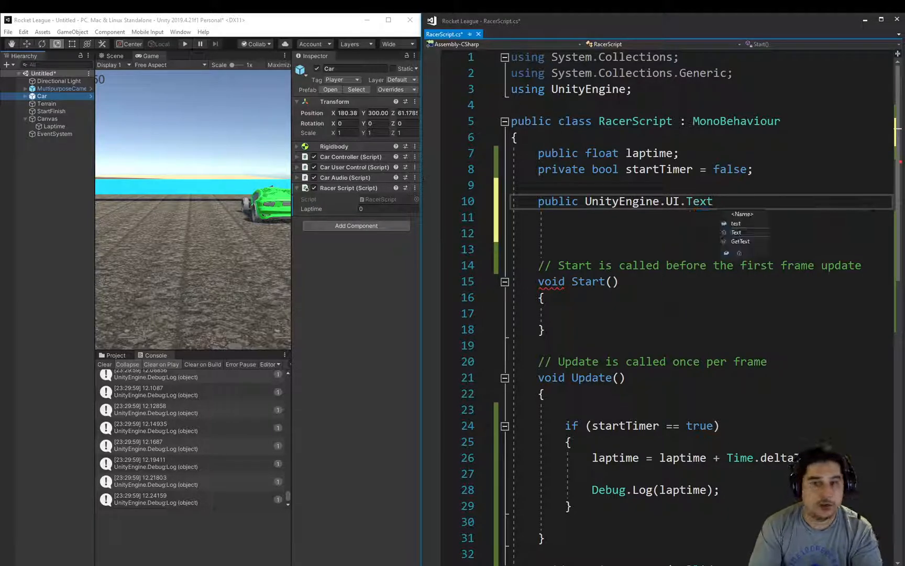
{"action": "type", "text": "lap"}
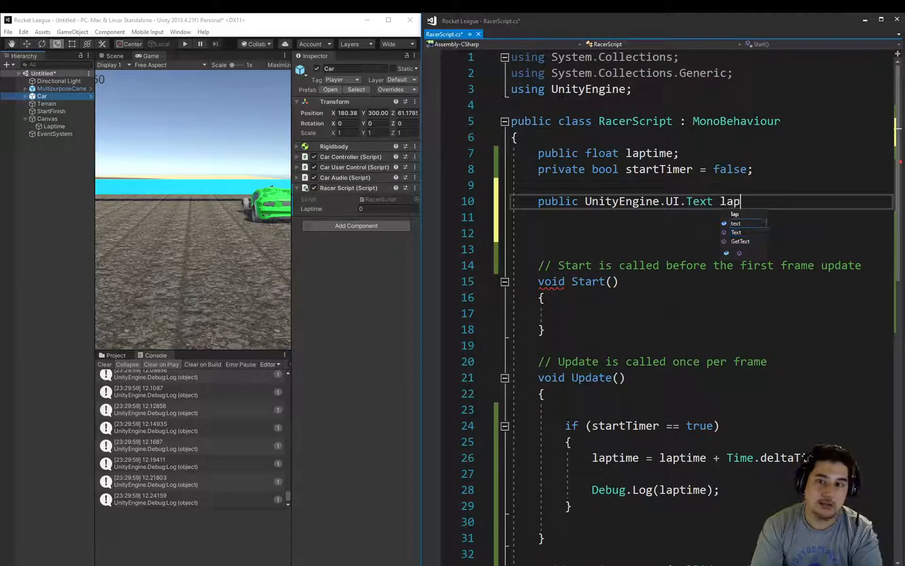
{"action": "type", "text": "time"}
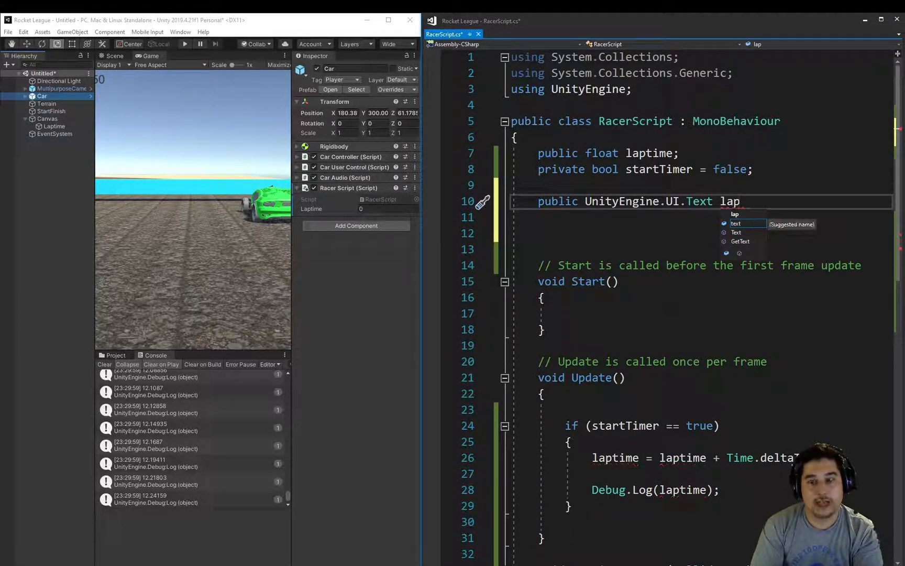
{"action": "key", "text": "backspace"}
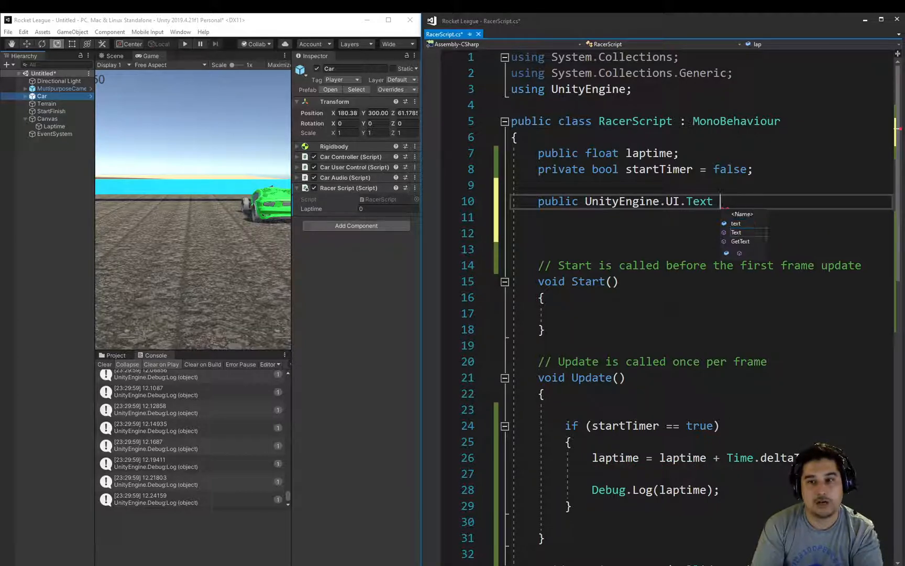
{"action": "type", "text": "lti"}
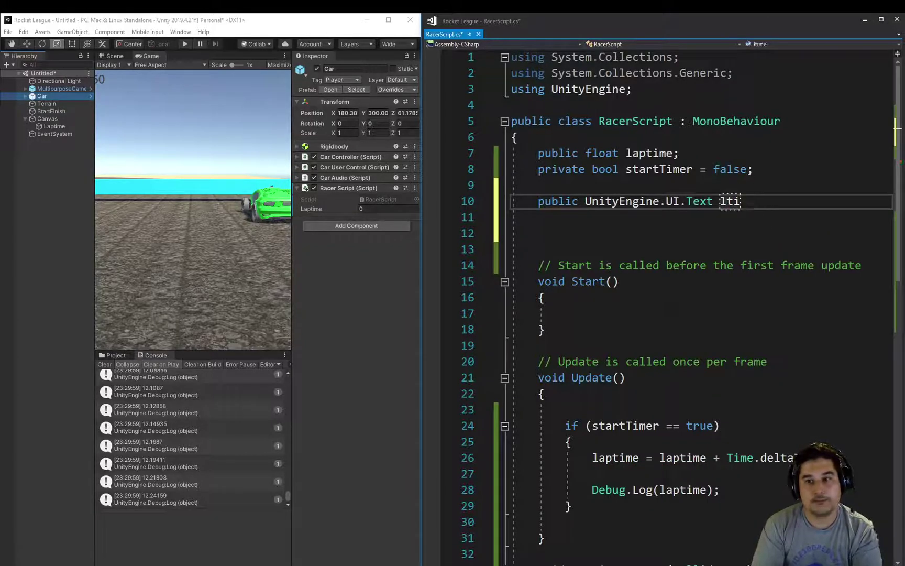
{"action": "type", "text": "Ltime;"}
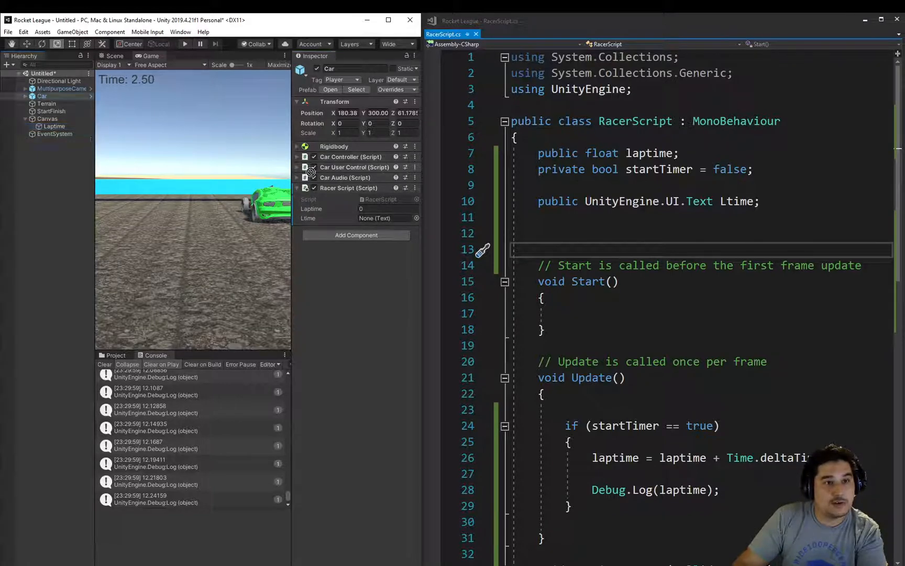
Step: Assign the Laptime text object to the Car's Racer Script Ltime slot
{"action": "left_click", "coordinate": [385, 219]}
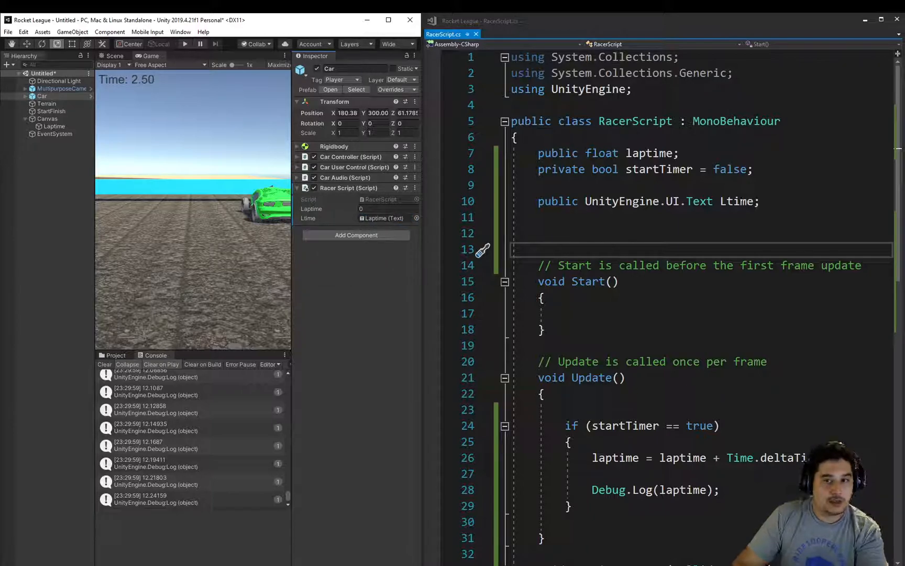
{"action": "double_click", "coordinate": [737, 201]}
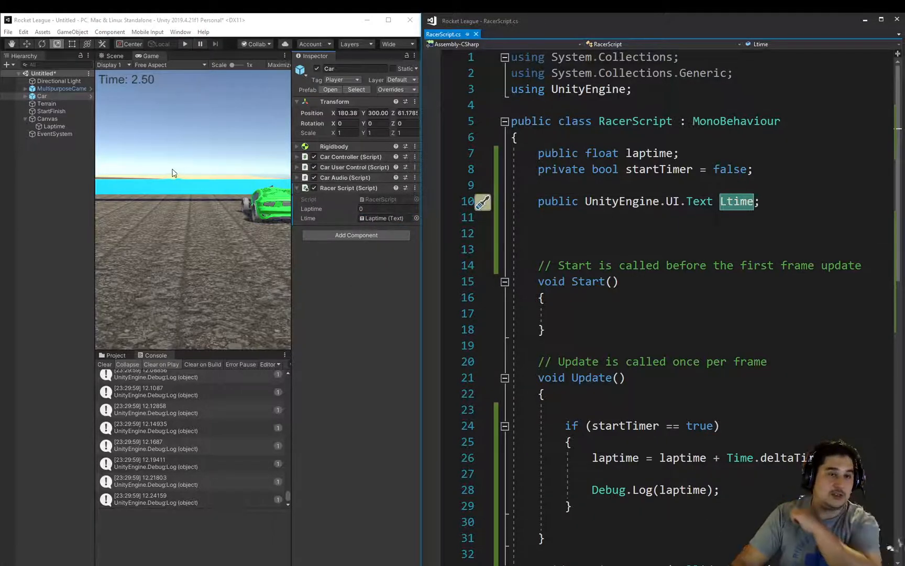
{"action": "left_click", "coordinate": [54, 126]}
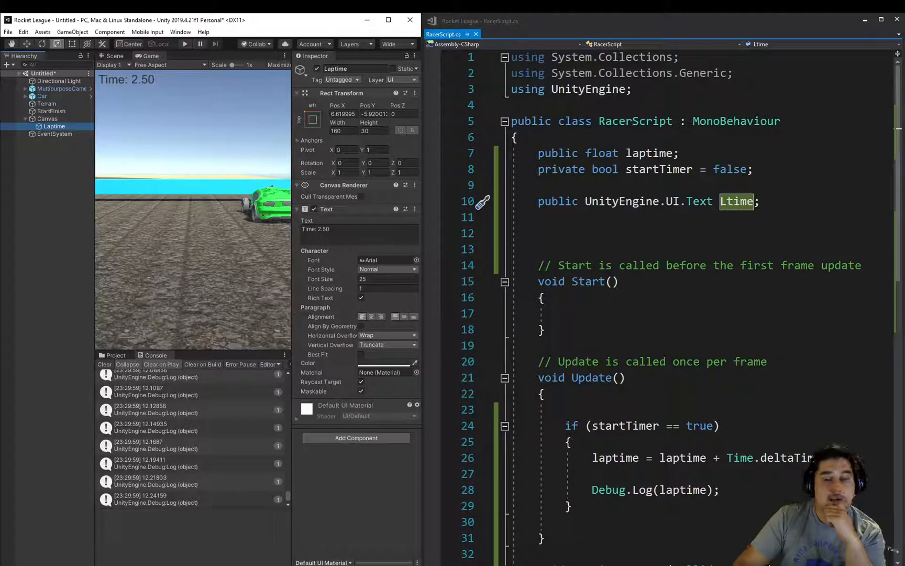
Step: Comment out the Debug.Log(laptime) line with //
{"action": "scroll", "scroll_direction": "down", "scroll_amount": 3}
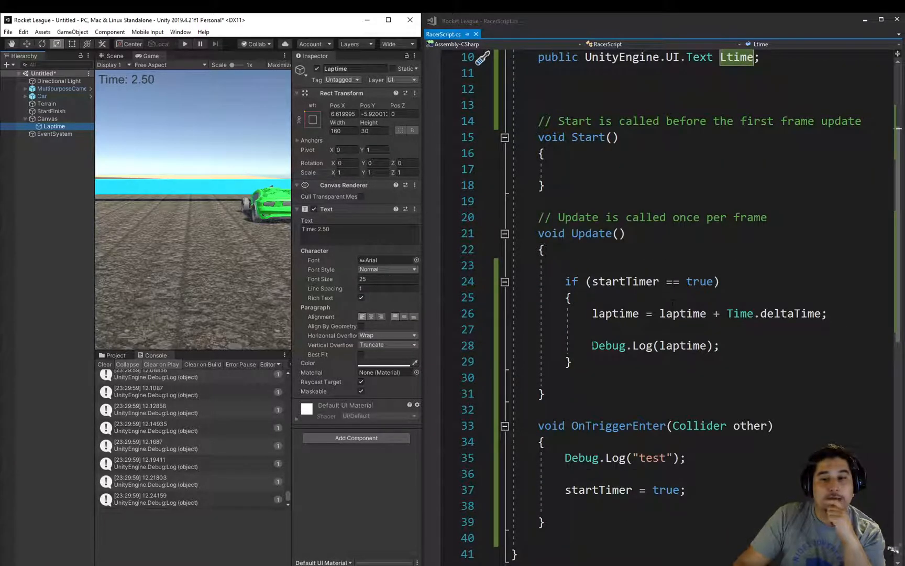
{"action": "left_click", "coordinate": [608, 346]}
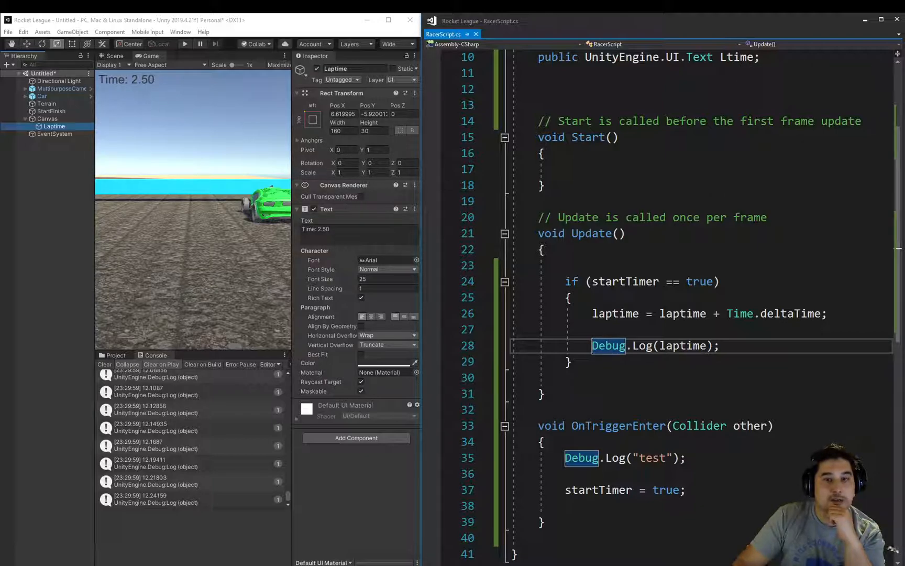
{"action": "type", "text": "//"}
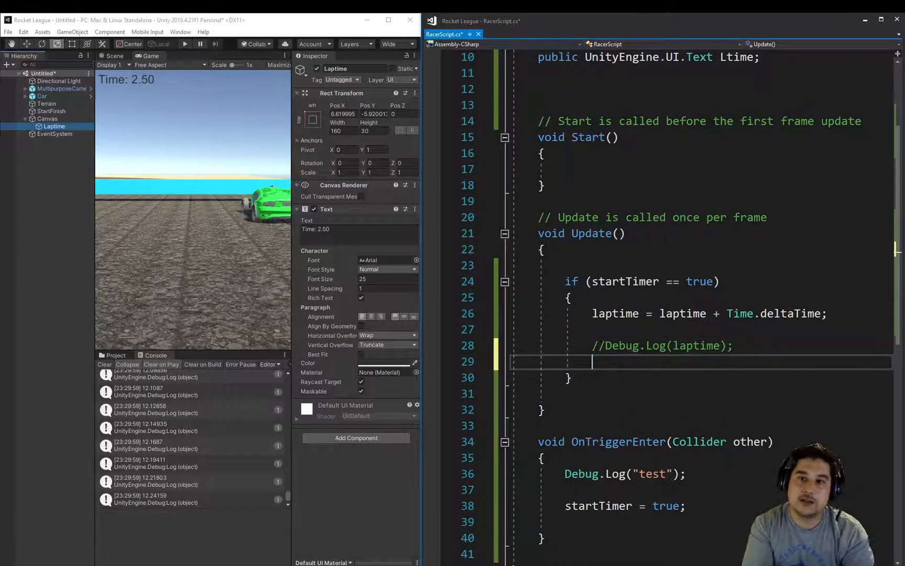
Step: Add 'Ltime.text = laptime.ToString();' in Update to show the lap time
{"action": "type", "text": "Ltime."}
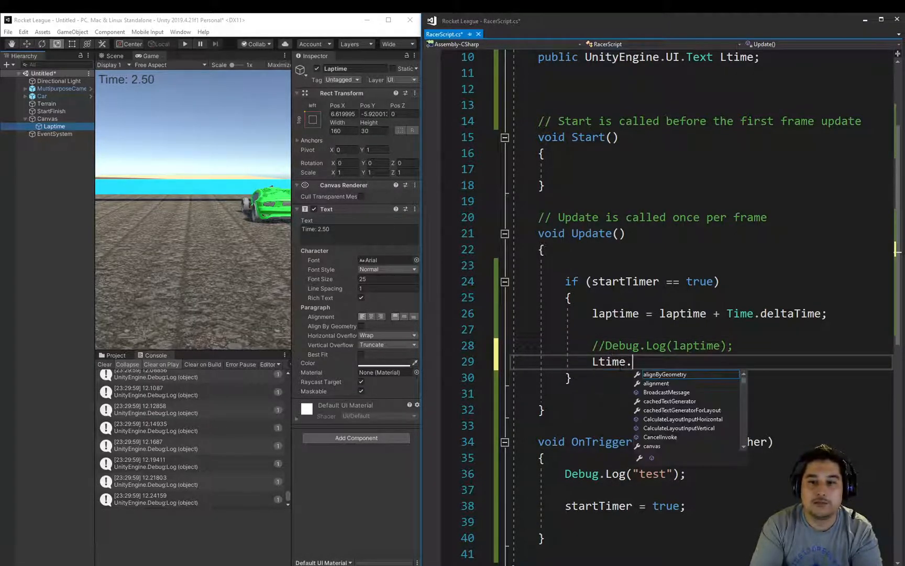
{"action": "type", "text": "text ="}
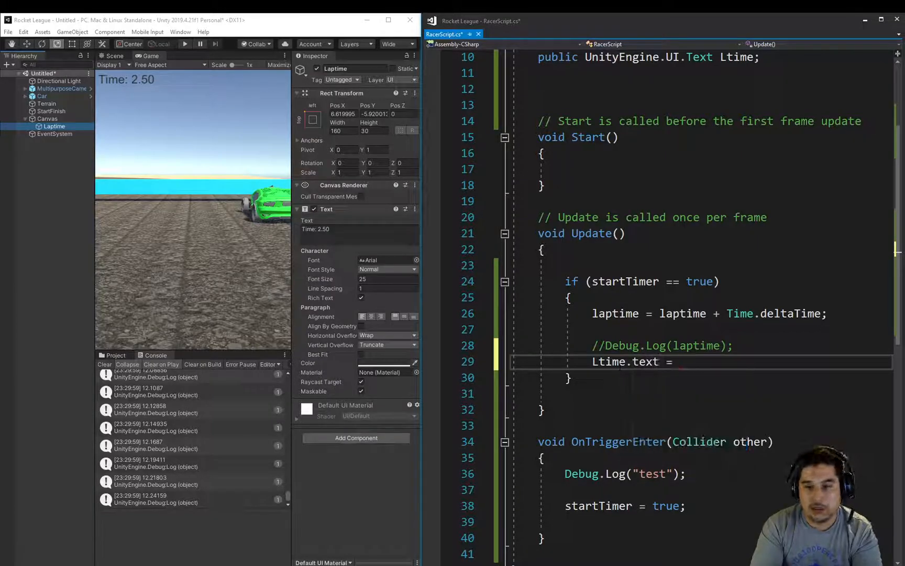
{"action": "type", "text": "lapt"}
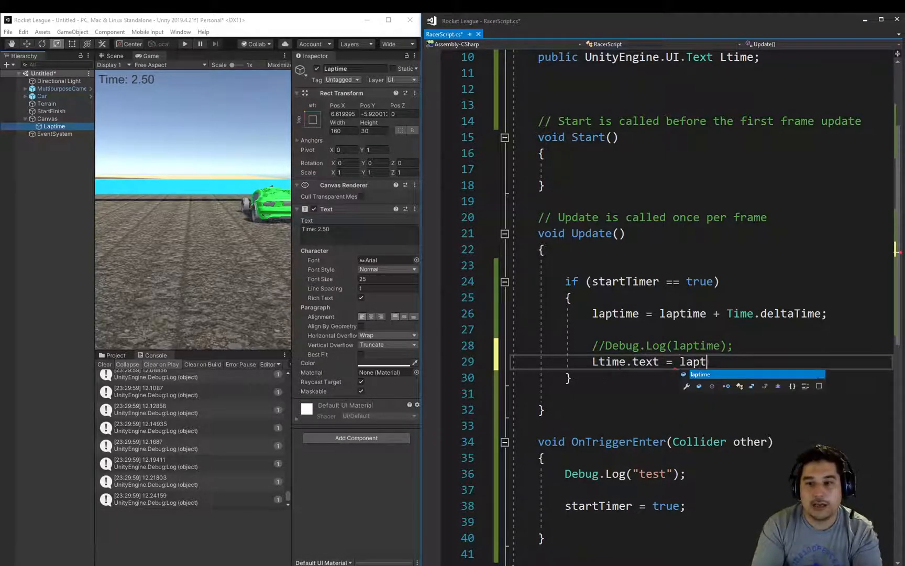
{"action": "type", "text": "ime"}
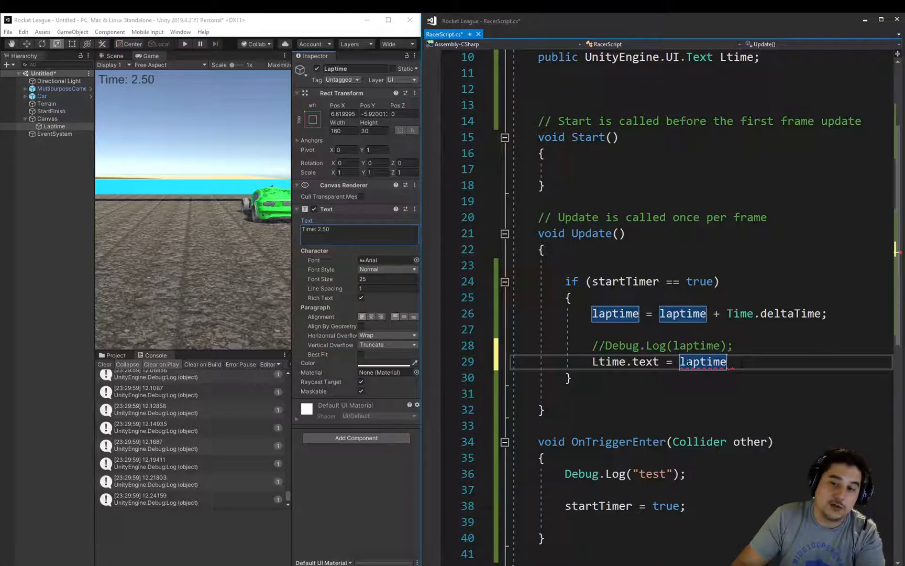
{"action": "mouse_move", "coordinate": [703, 361]}
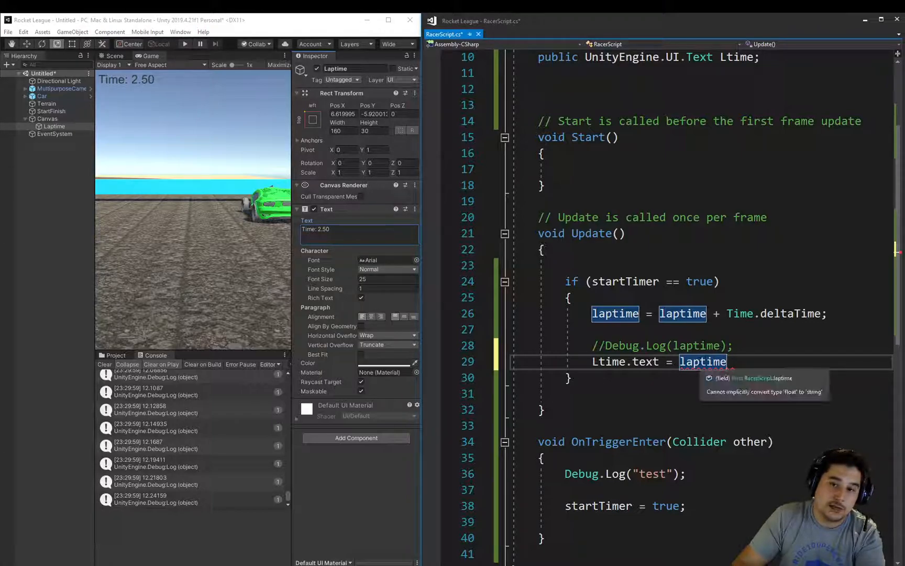
{"action": "type", "text": "."}
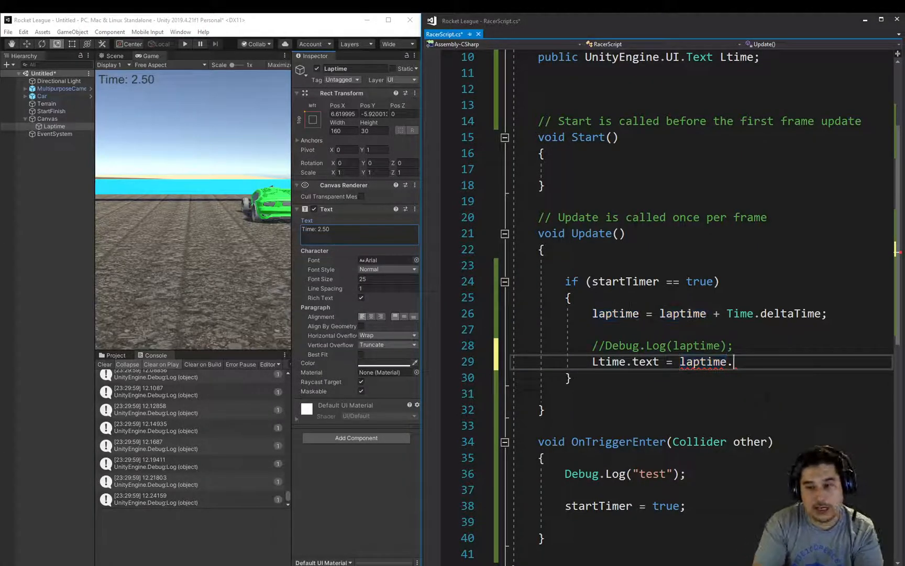
{"action": "type", "text": "."}
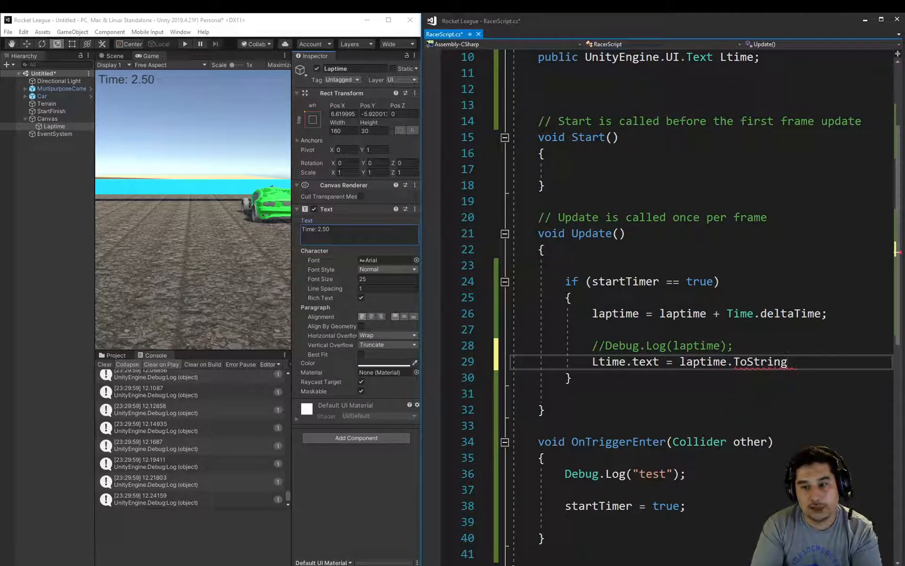
{"action": "type", "text": "();"}
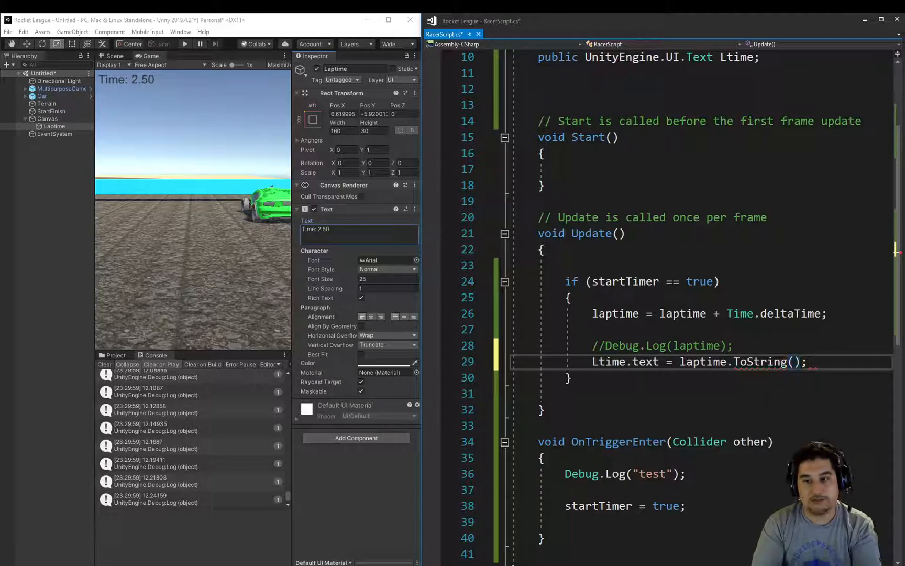
{"action": "mouse_move", "coordinate": [625, 362]}
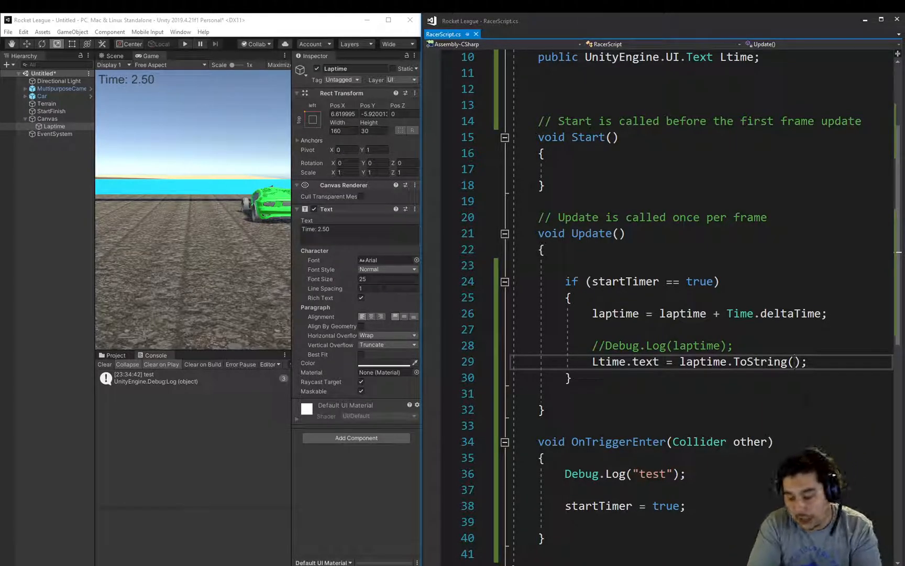
Step: Pass "F2" to laptime.ToString() so the lap time shows two decimals
{"action": "type", "text": "\"F2\""}
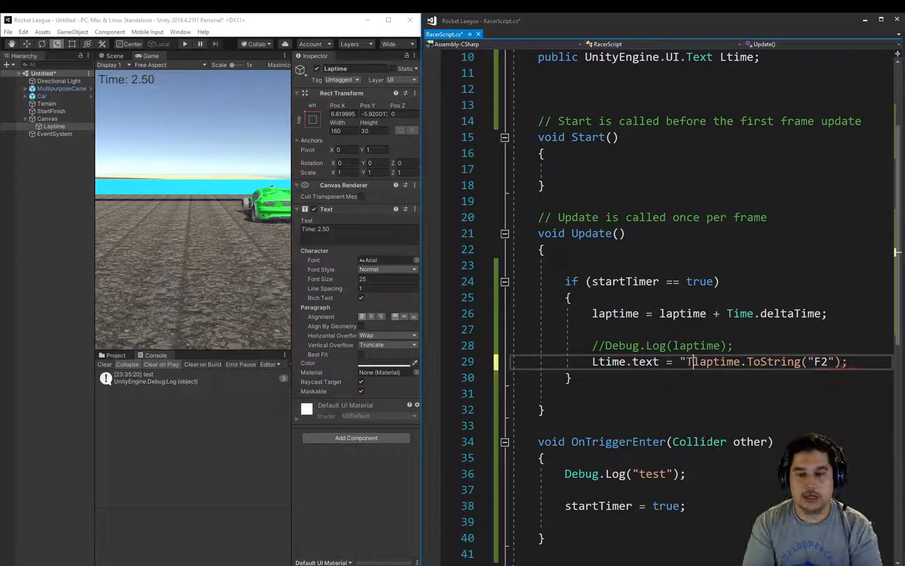
Step: Prefix the timer text with "Time: " + so it reads Time: plus the two-decimal lap time
{"action": "type", "text": "ime:"}
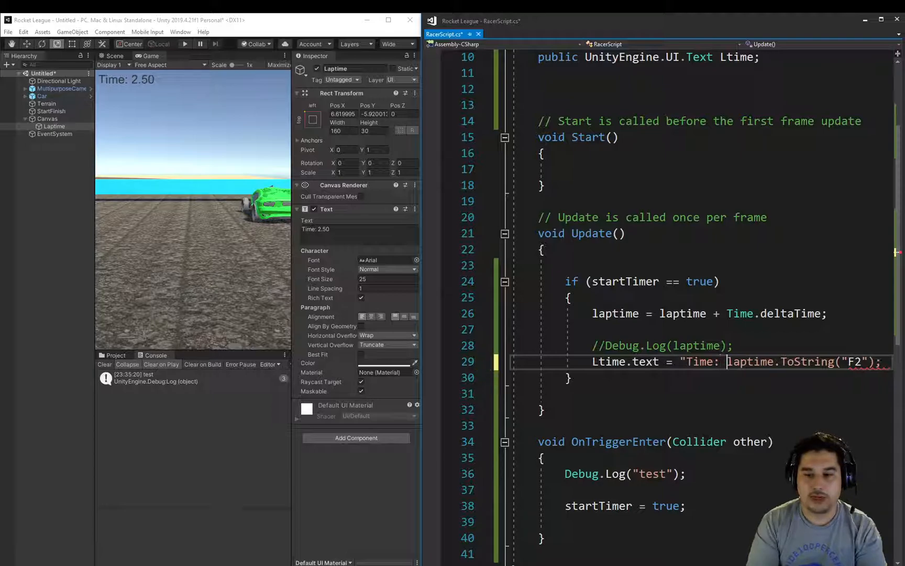
{"action": "type", "text": "\" +"}
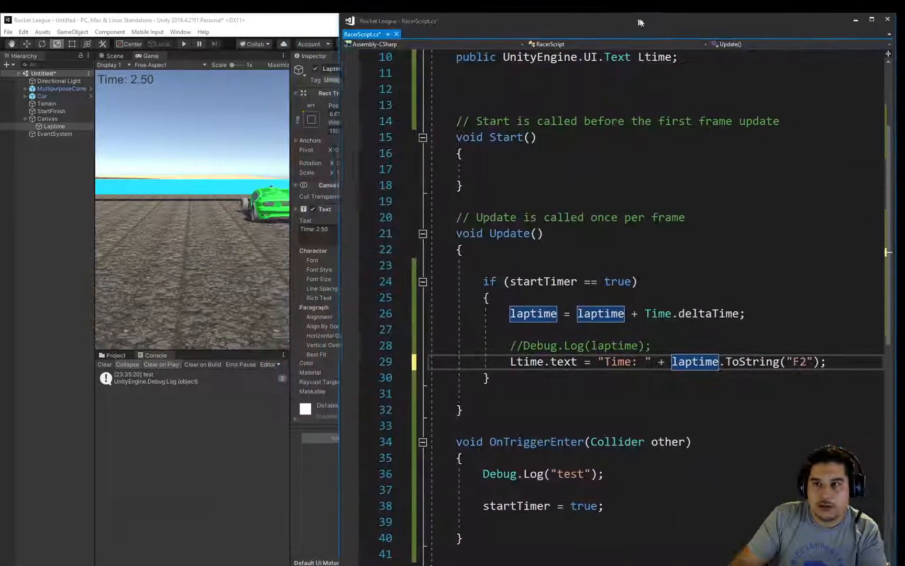
{"action": "left_click", "coordinate": [615, 362]}
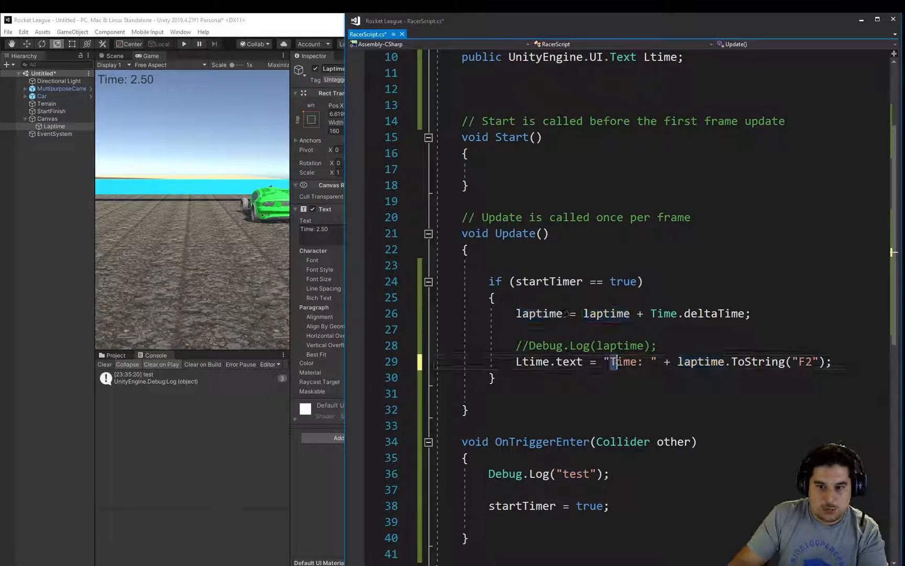
{"action": "double_click", "coordinate": [626, 362]}
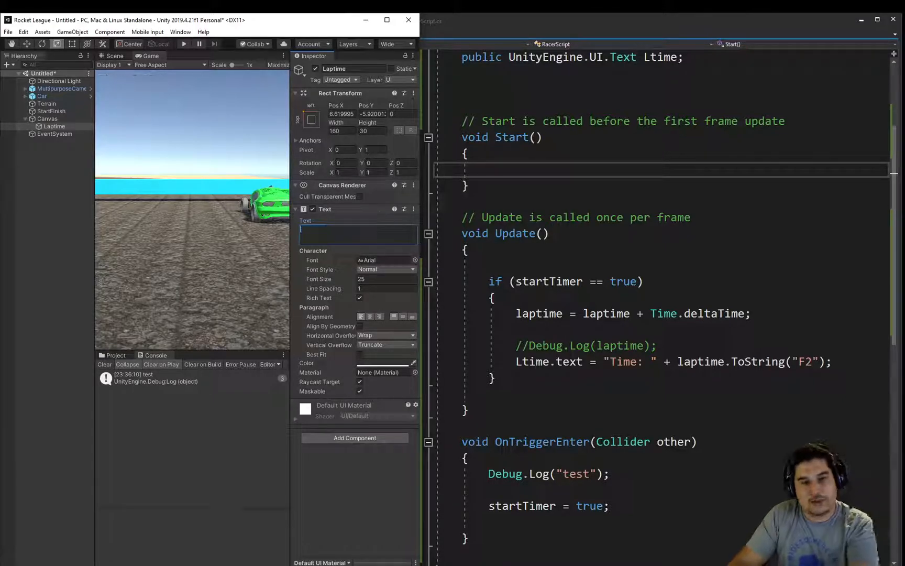
{"action": "left_click", "coordinate": [116, 355]}
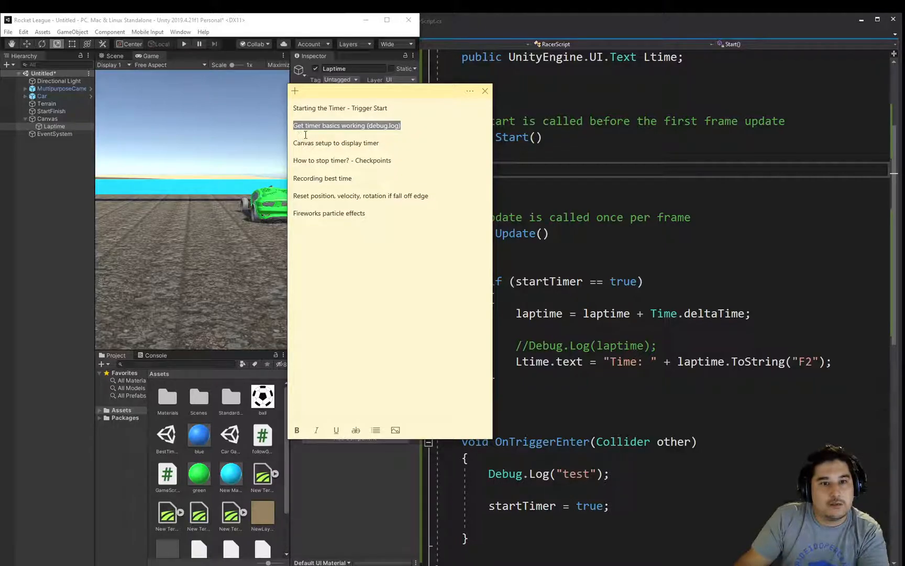
{"action": "mouse_move", "coordinate": [359, 166]}
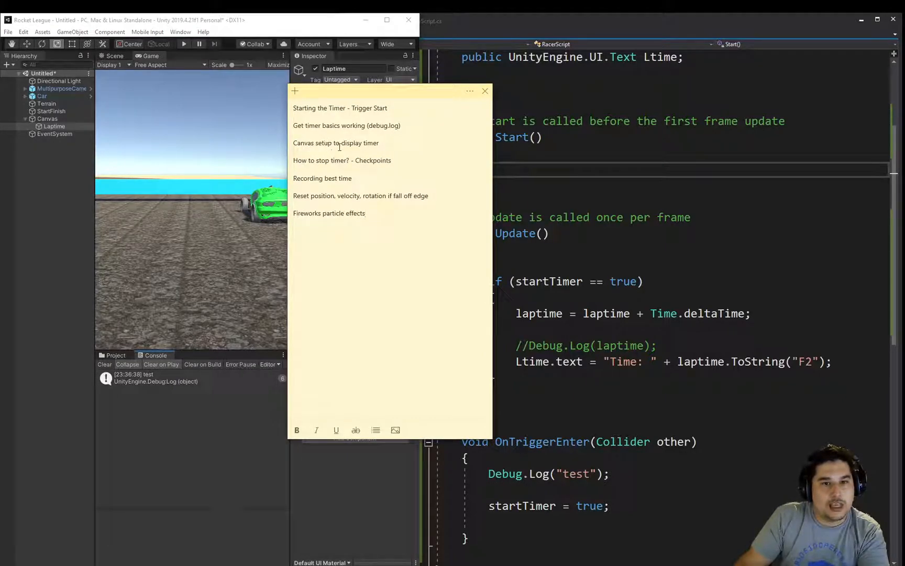
{"action": "mouse_move", "coordinate": [123, 85]}
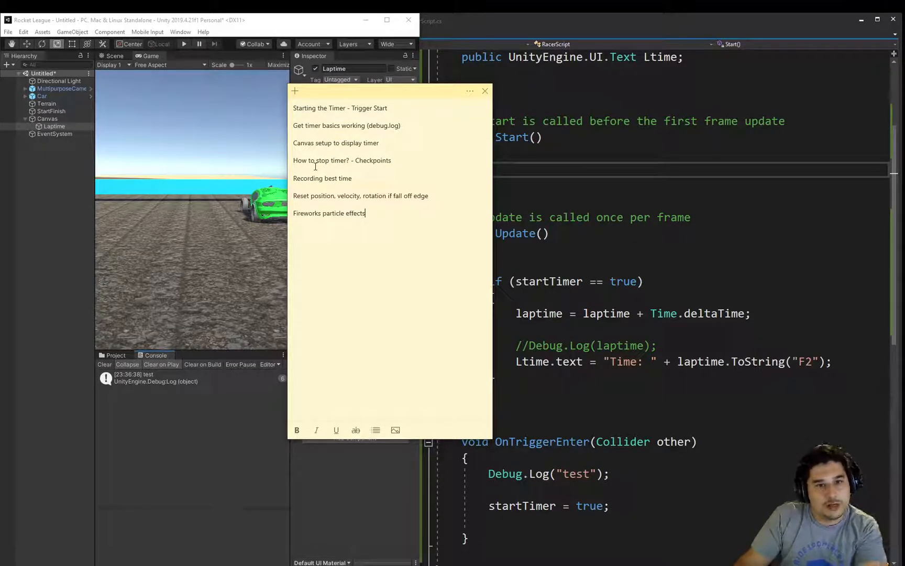
{"action": "mouse_move", "coordinate": [354, 102]}
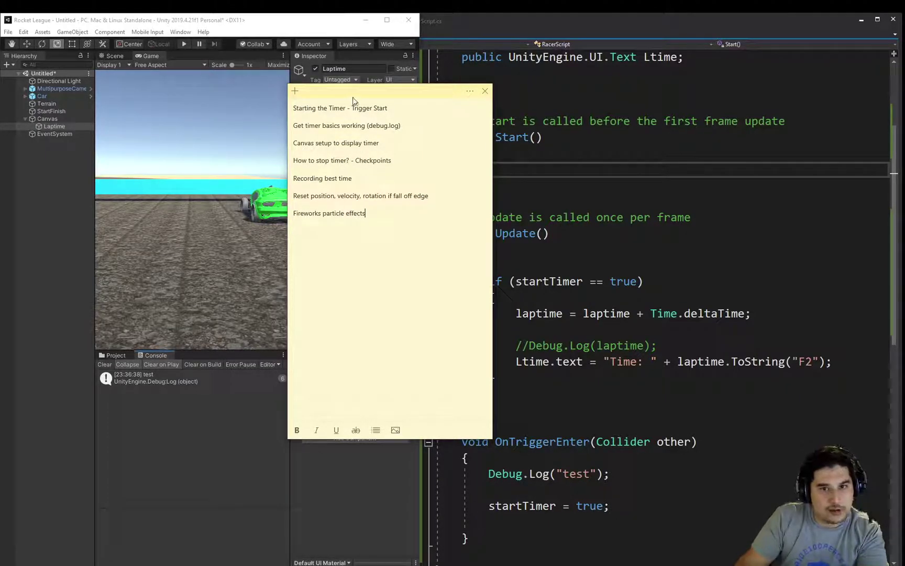
Step: Close the Sticky Notes timer to-do list
{"action": "left_click", "coordinate": [484, 91]}
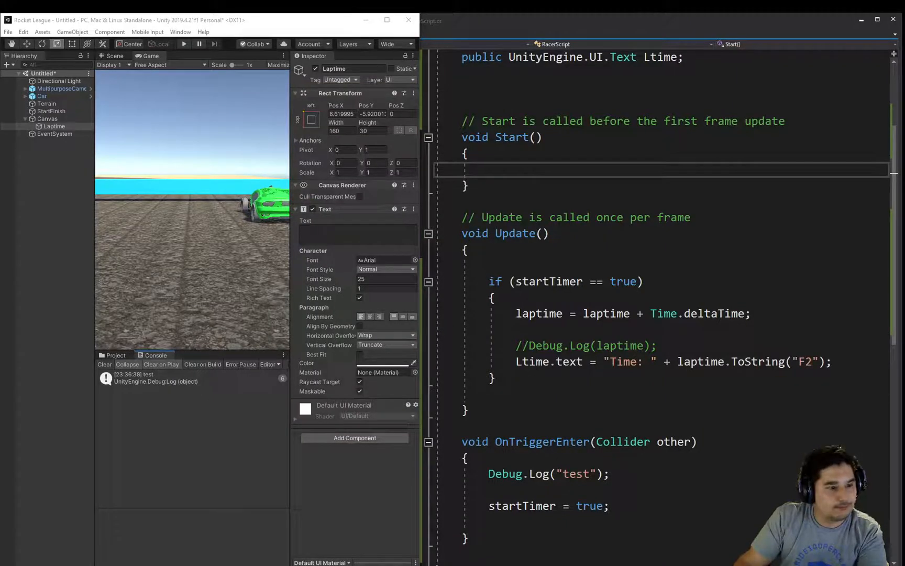